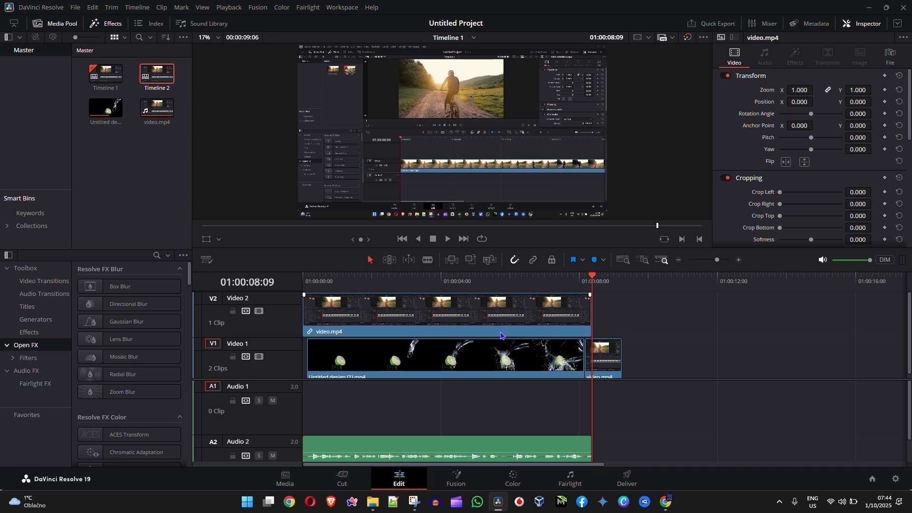
pyautogui.moveTo(412, 306)
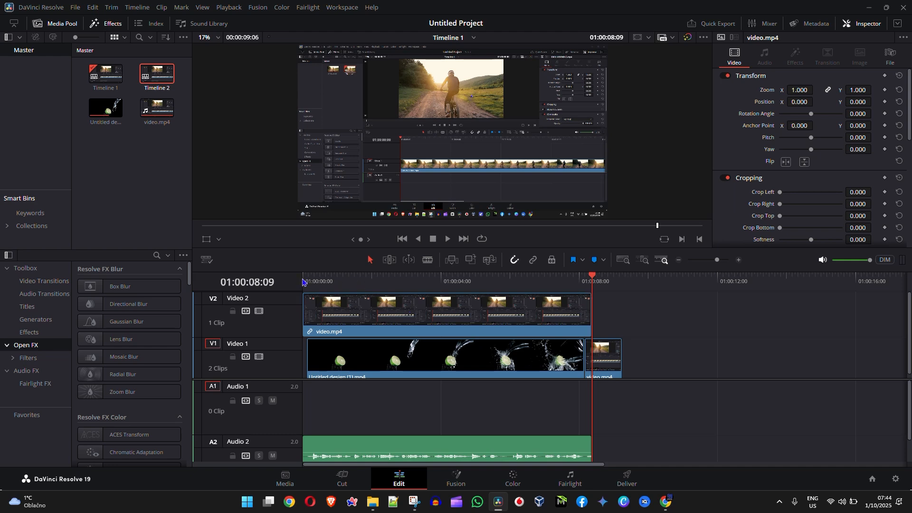
pyautogui.moveTo(120, 136)
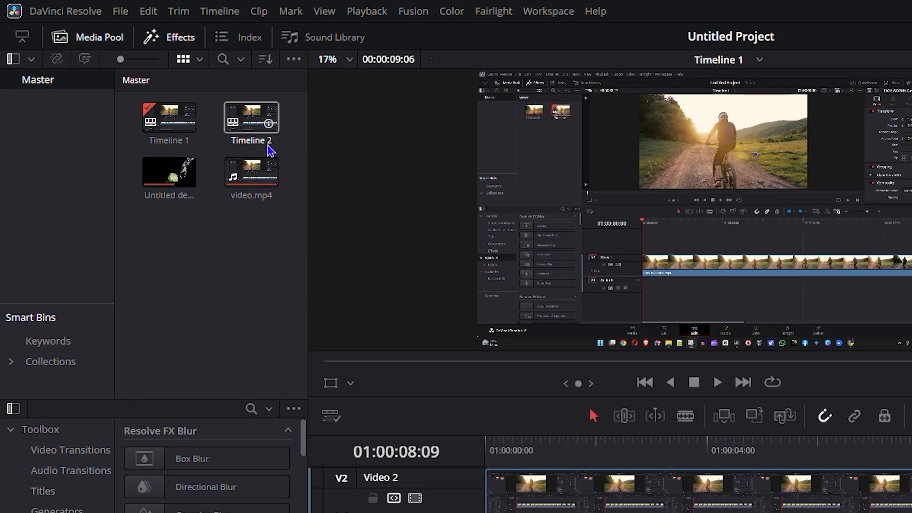
# - Open the context menu for the Timeline 2 thumbnail in the Media Pool
pyautogui.rightClick(251, 118)
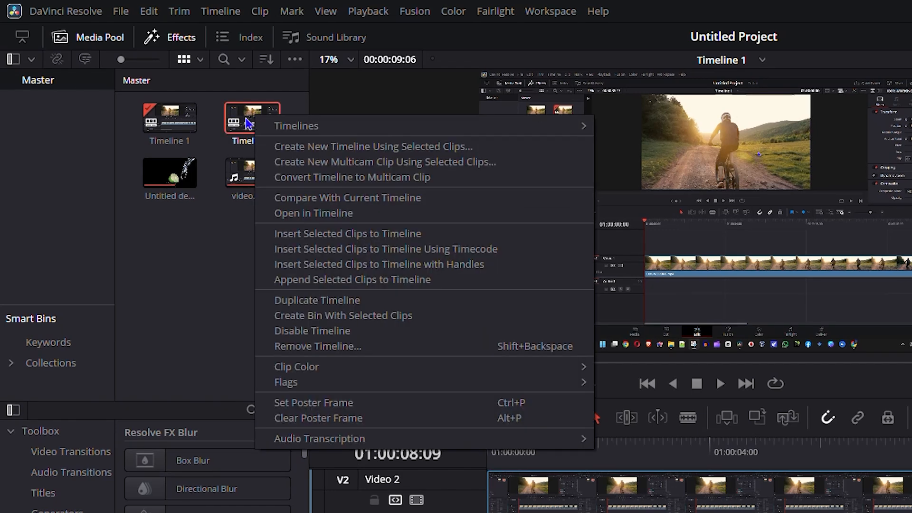
pyautogui.moveTo(357, 203)
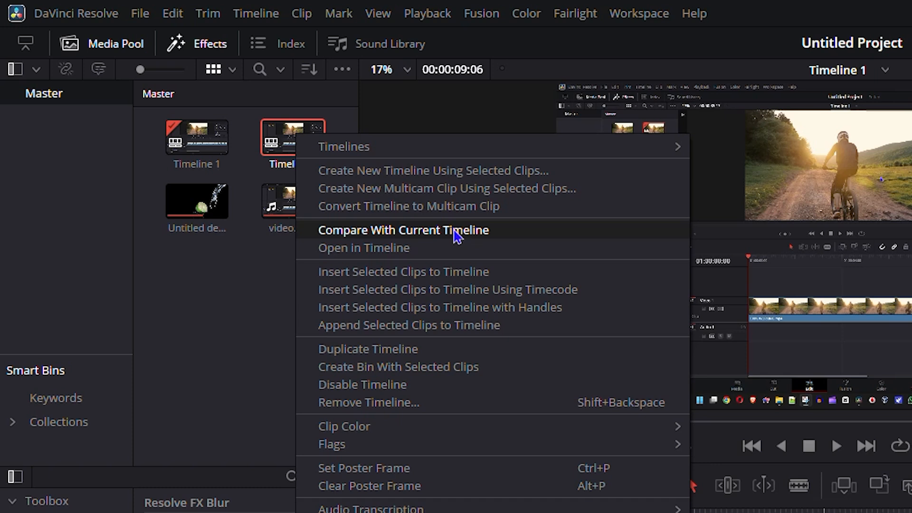
pyautogui.moveTo(320, 171)
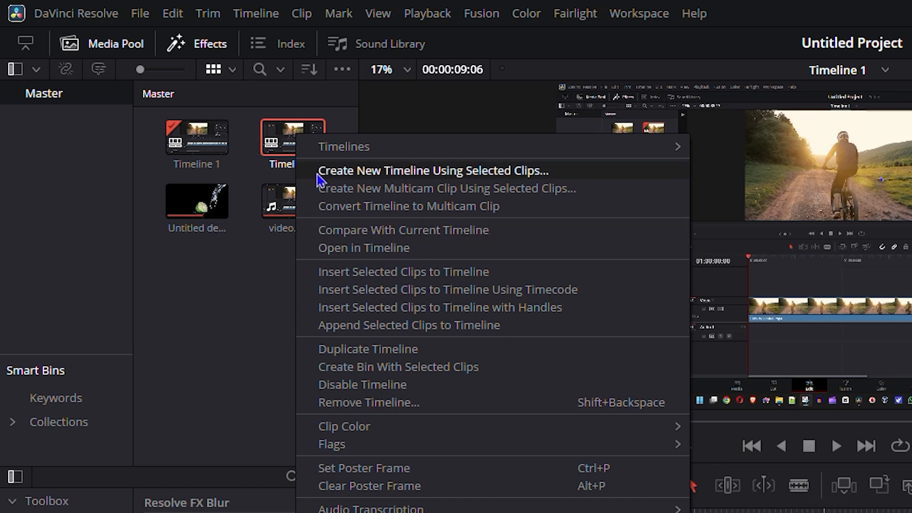
pyautogui.moveTo(413, 230)
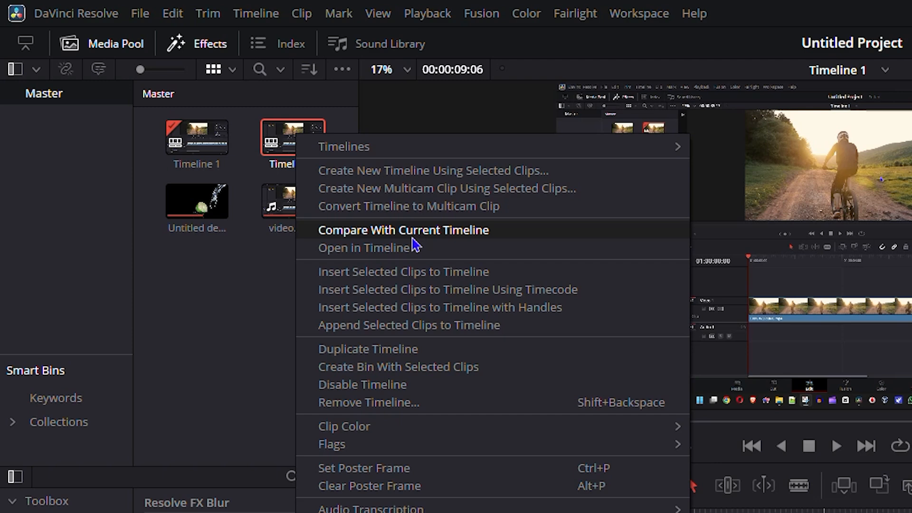
pyautogui.moveTo(416, 243)
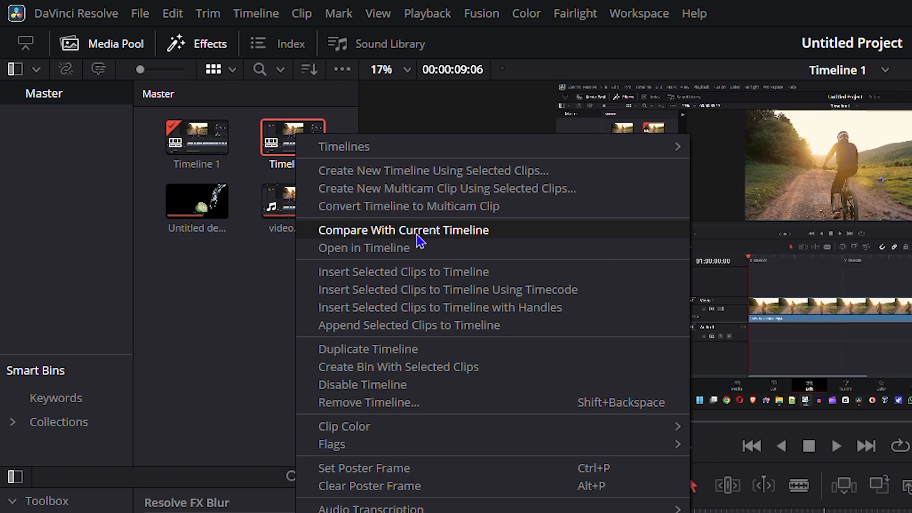
# - Compare Timeline 2 with current Timeline 1 in the Timelines Diff window
pyautogui.click(402, 230)
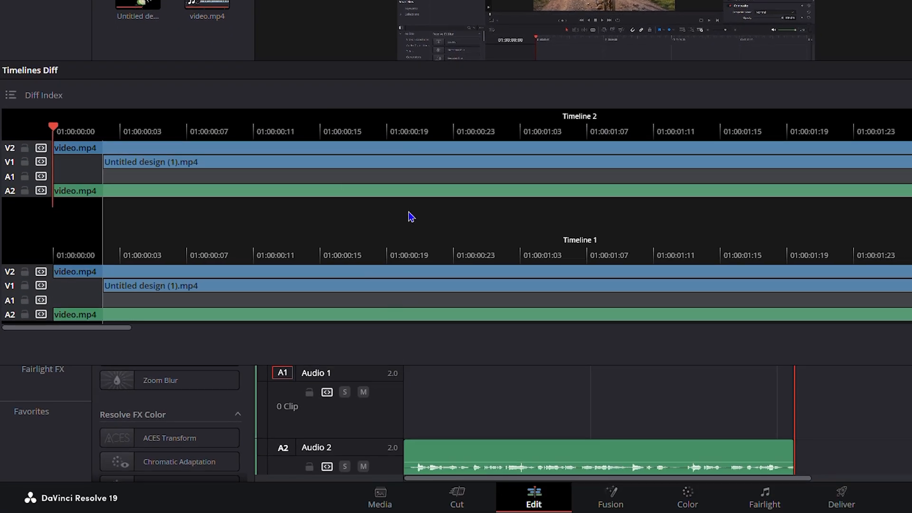
pyautogui.moveTo(90, 304)
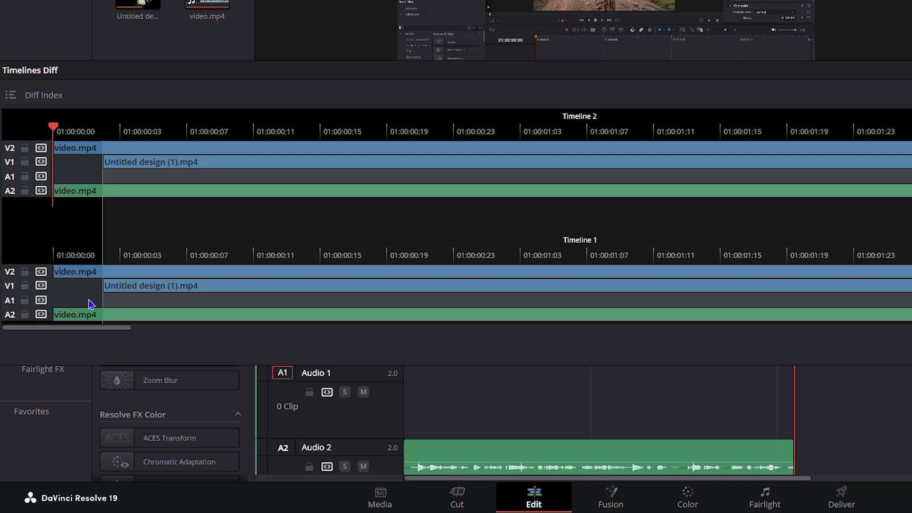
pyautogui.moveTo(583, 267)
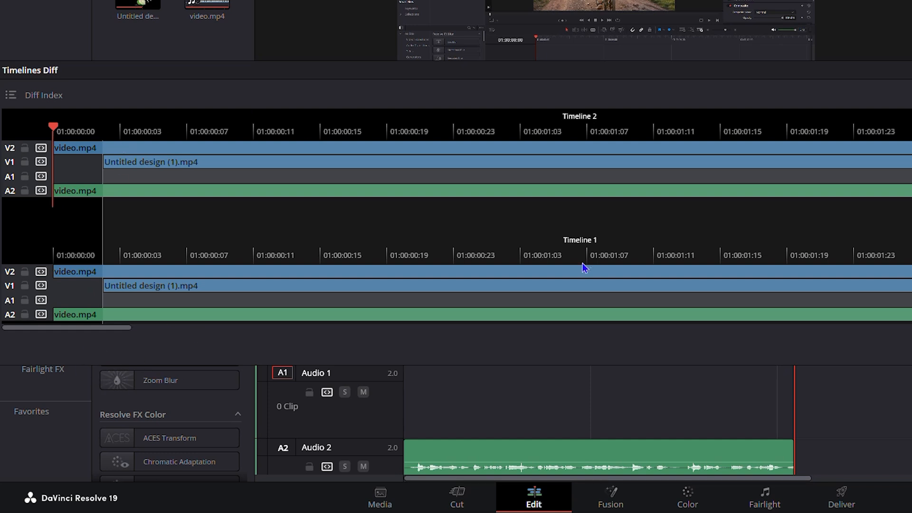
pyautogui.moveTo(579, 279)
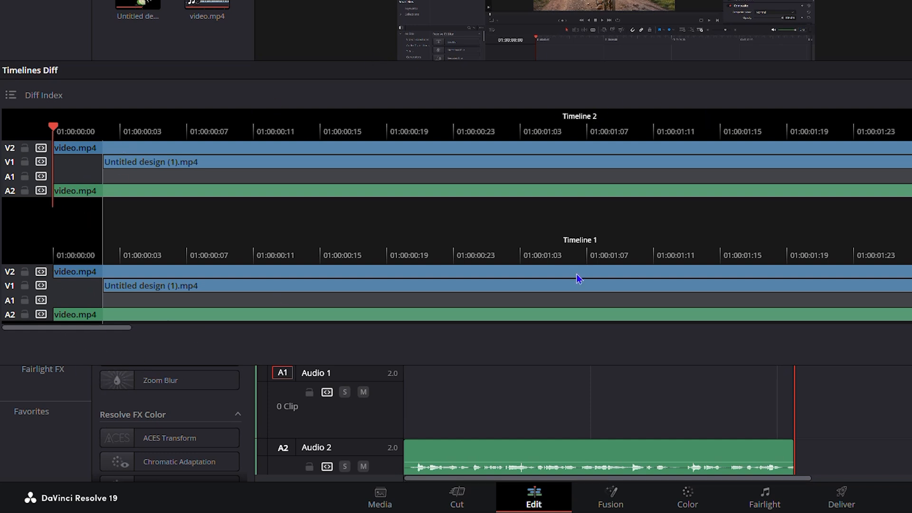
pyautogui.moveTo(104, 334)
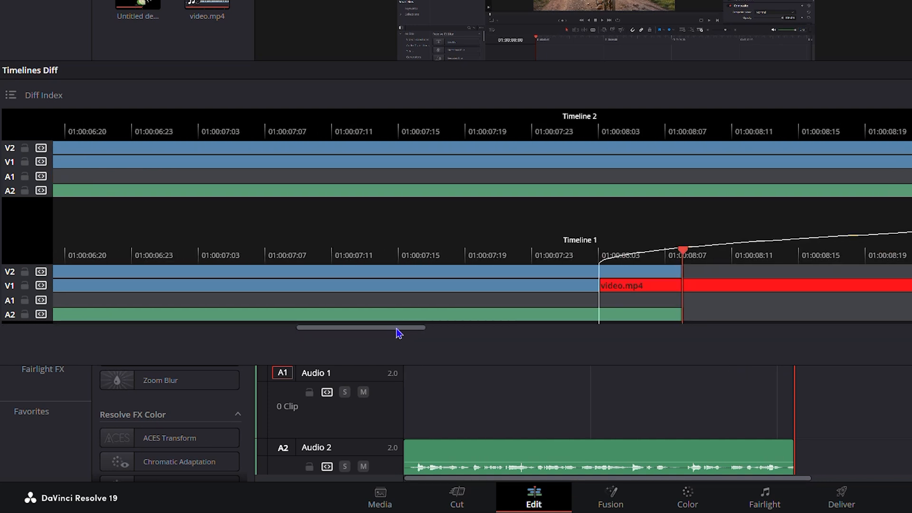
pyautogui.hscroll(3)
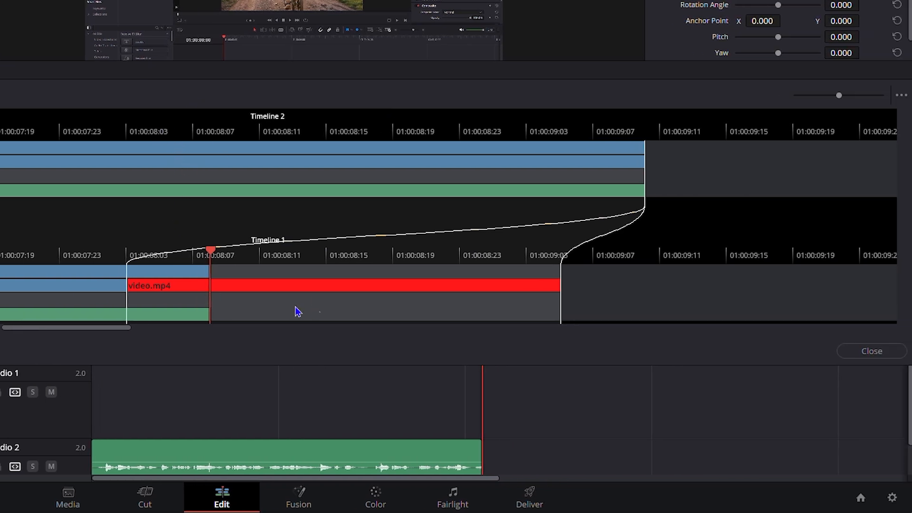
pyautogui.moveTo(365, 241)
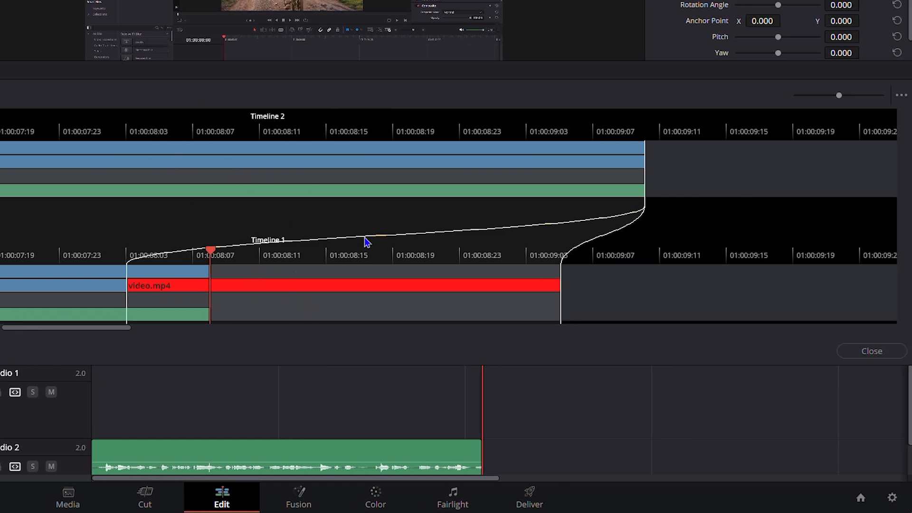
pyautogui.moveTo(41, 306)
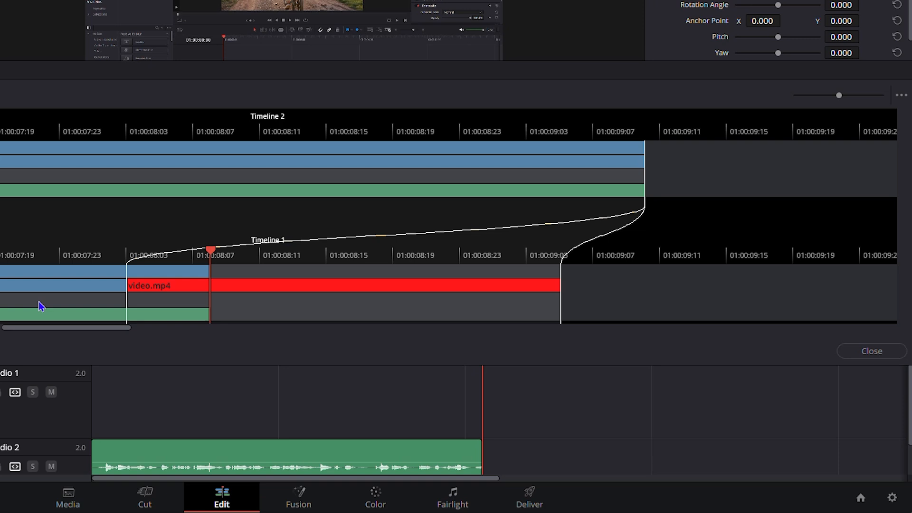
pyautogui.moveTo(238, 277)
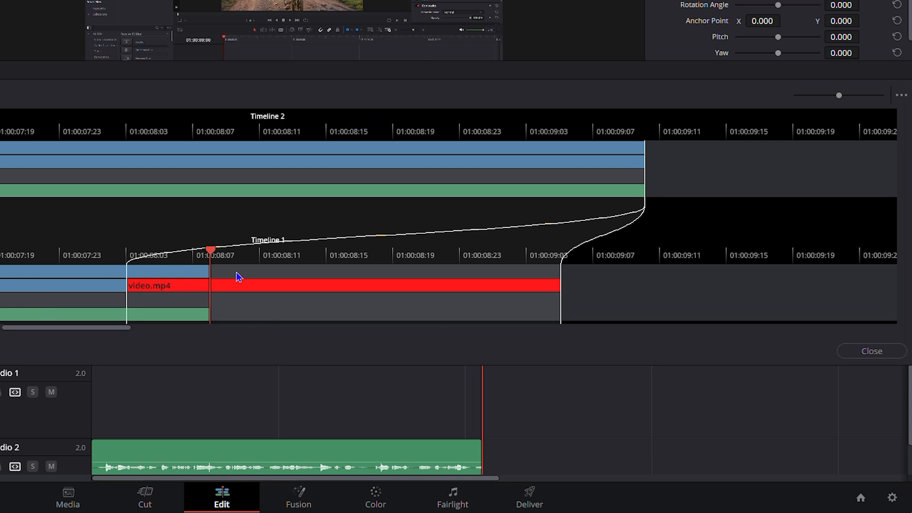
pyautogui.moveTo(56, 333)
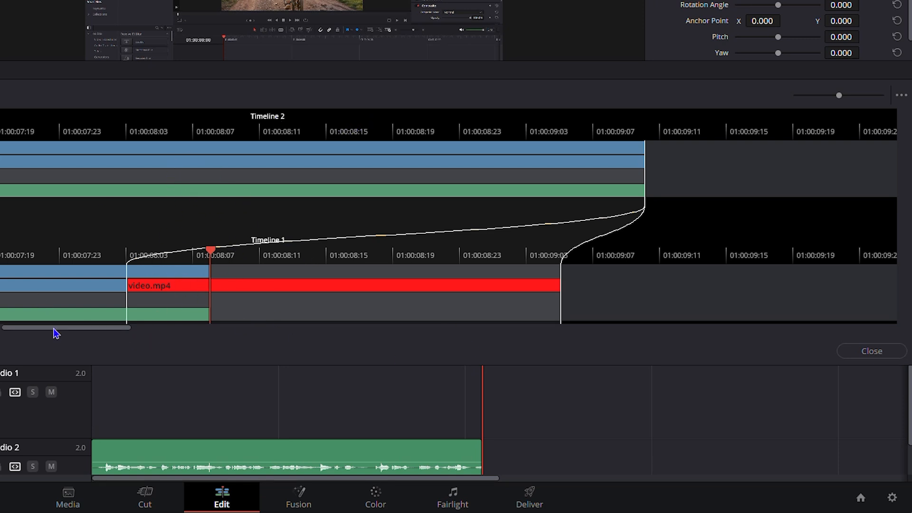